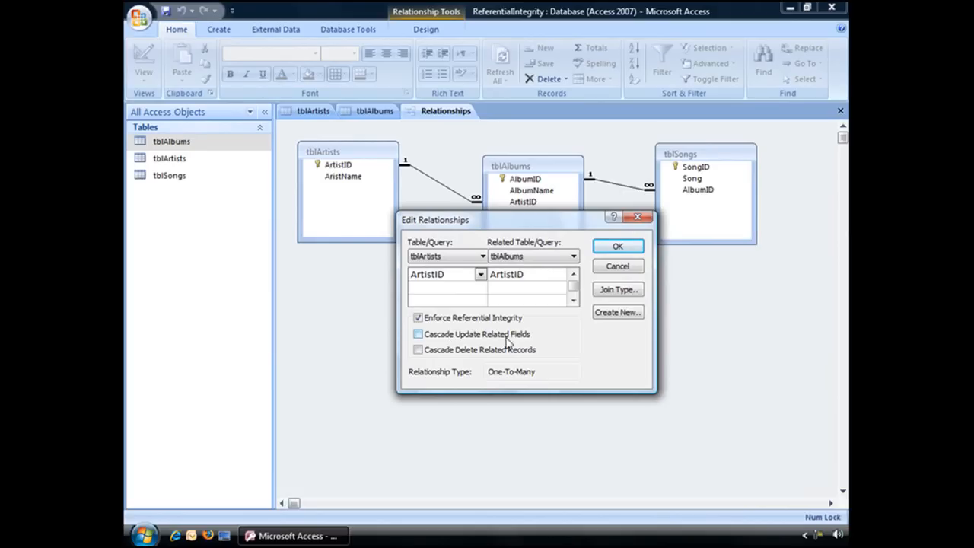
{"action": "mouse_move", "coordinate": [525, 343]}
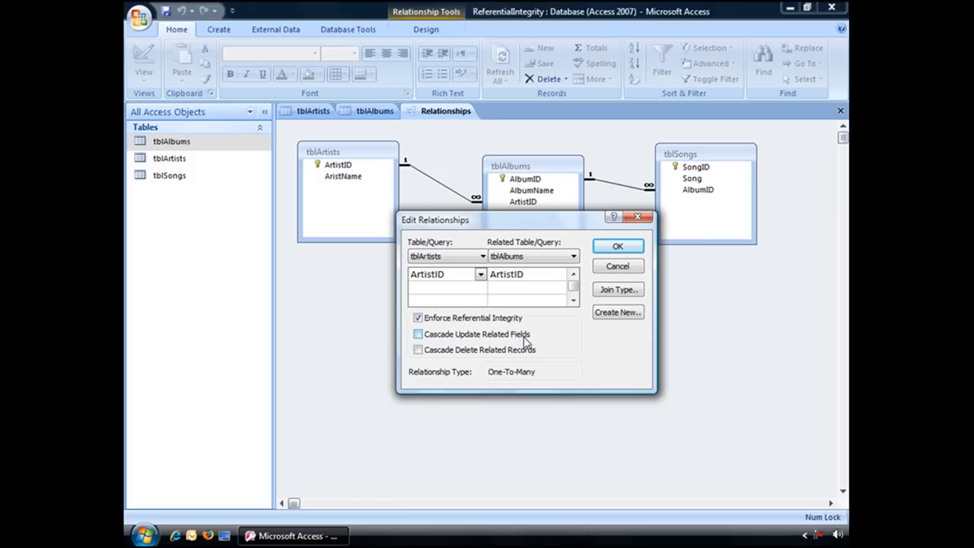
Close the Edit Relationships dialog with Cascade Update Related Fields left unchecked
{"action": "left_click", "coordinate": [617, 246]}
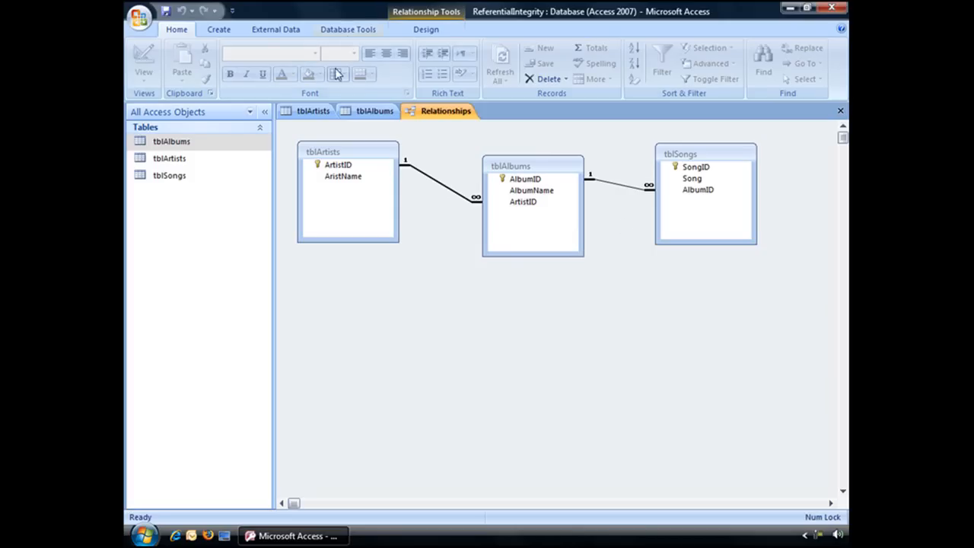
Try changing Stephen Ashbrook's ArtistID from 1 to 101 and dismiss the related-records error
{"action": "left_click", "coordinate": [313, 110]}
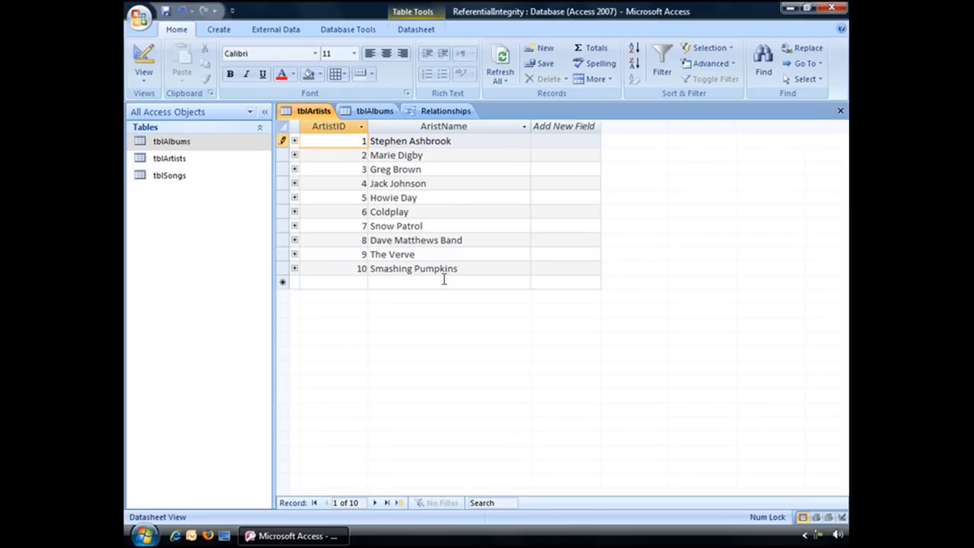
{"action": "type", "text": "101"}
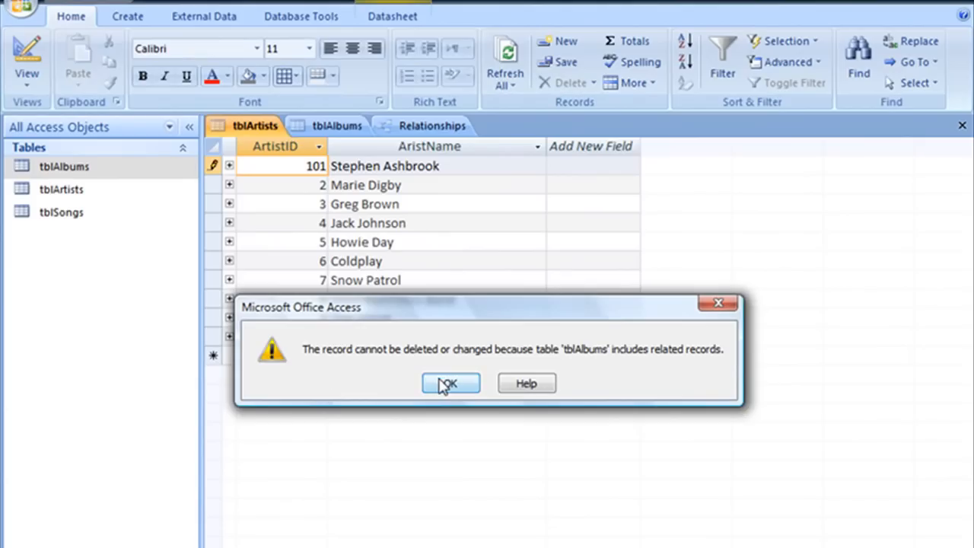
{"action": "left_click", "coordinate": [450, 383]}
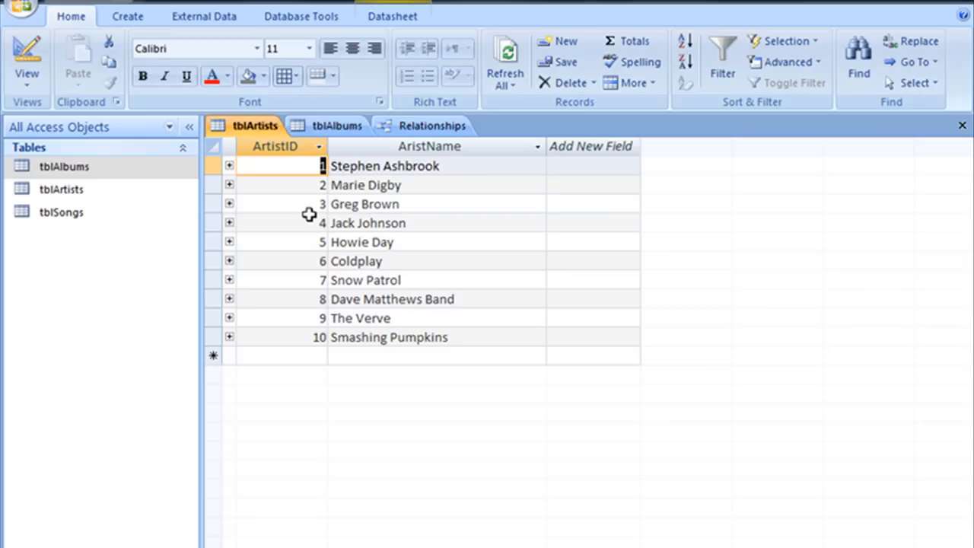
Check the ArtistID values in tblAlbums, then close the tblArtists and tblAlbums datasheets
{"action": "left_click", "coordinate": [337, 125]}
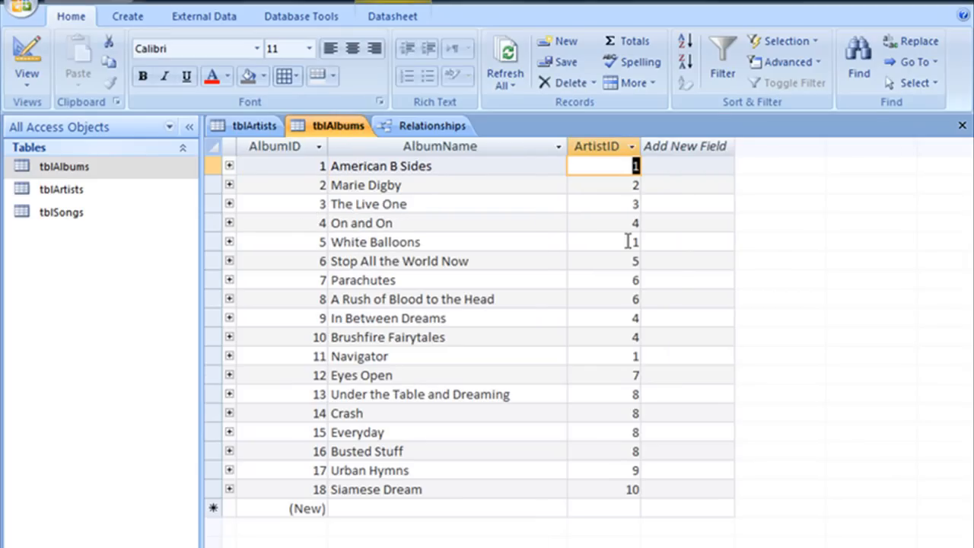
{"action": "left_click", "coordinate": [602, 356]}
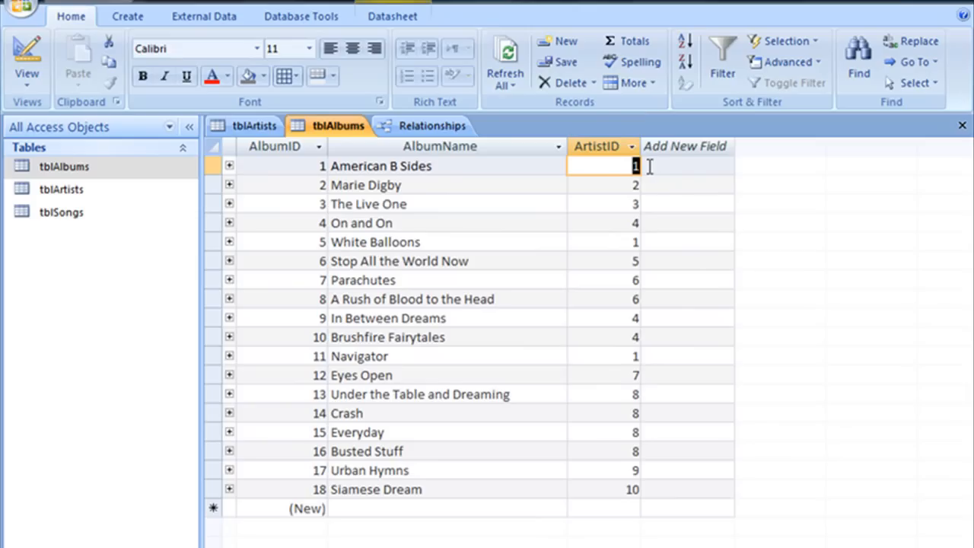
{"action": "left_click", "coordinate": [604, 241]}
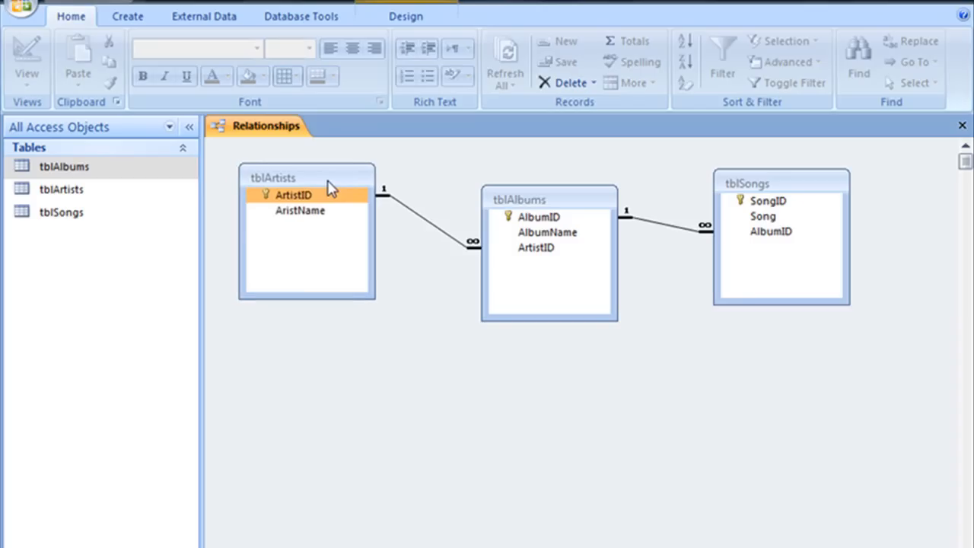
Enable Cascade Update Related Fields on the tblArtists–tblAlbums relationship and save it
{"action": "double_click", "coordinate": [426, 213]}
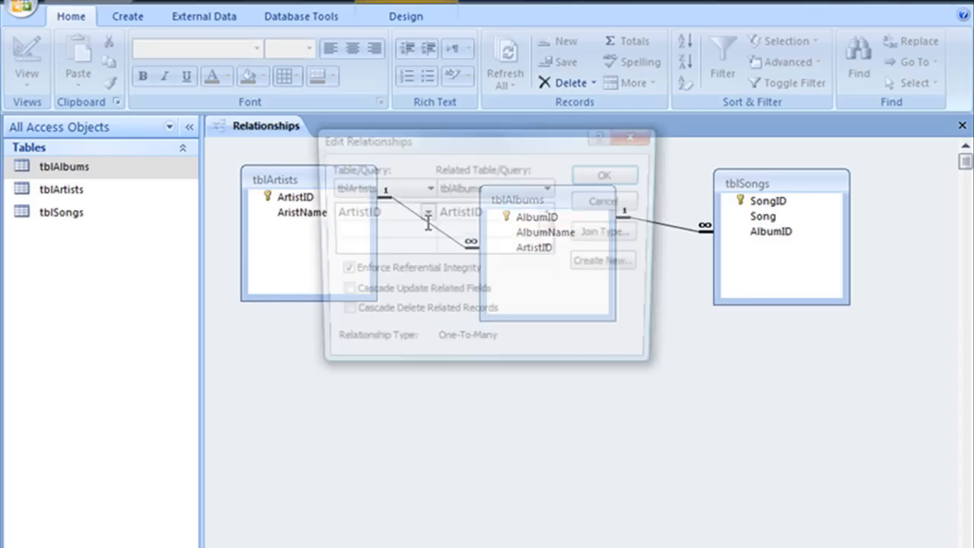
{"action": "left_click", "coordinate": [341, 271]}
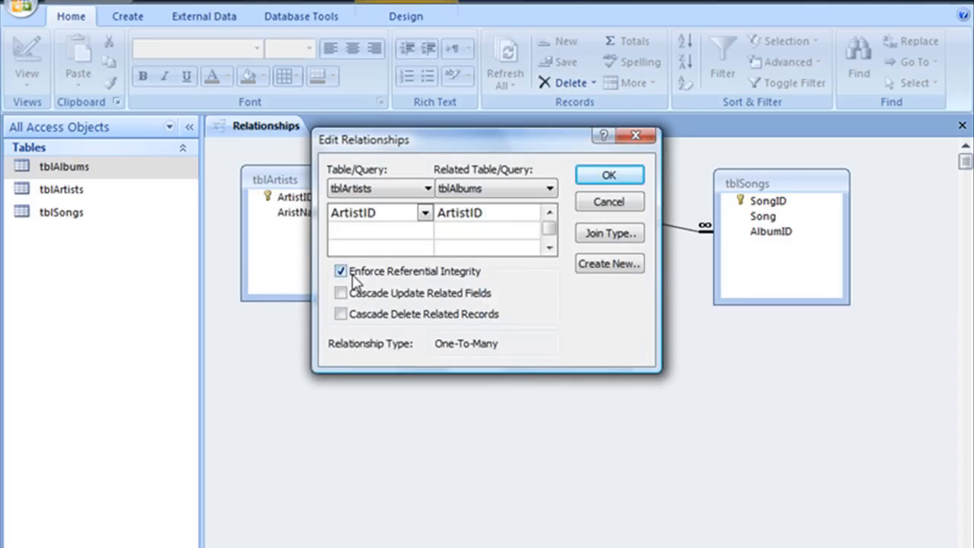
{"action": "left_click", "coordinate": [341, 293]}
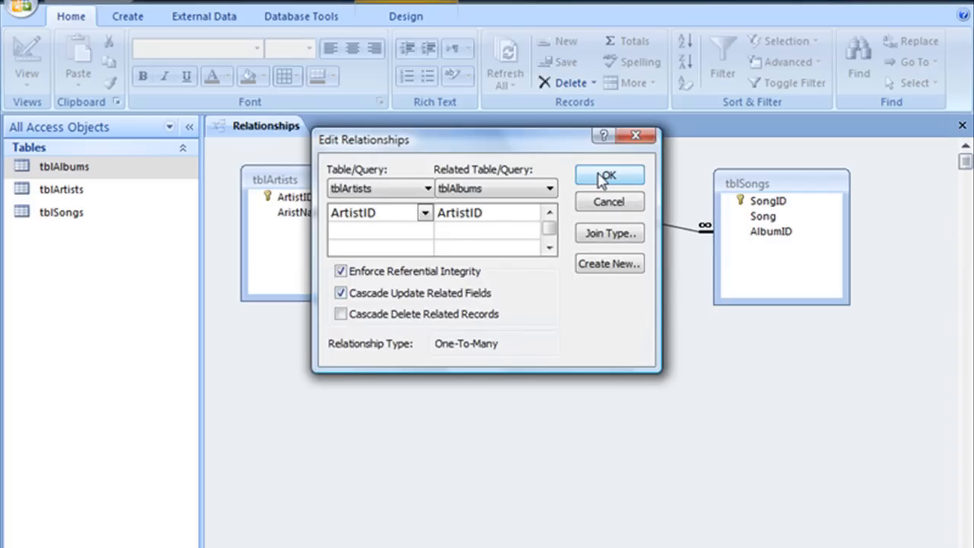
{"action": "left_click", "coordinate": [609, 175]}
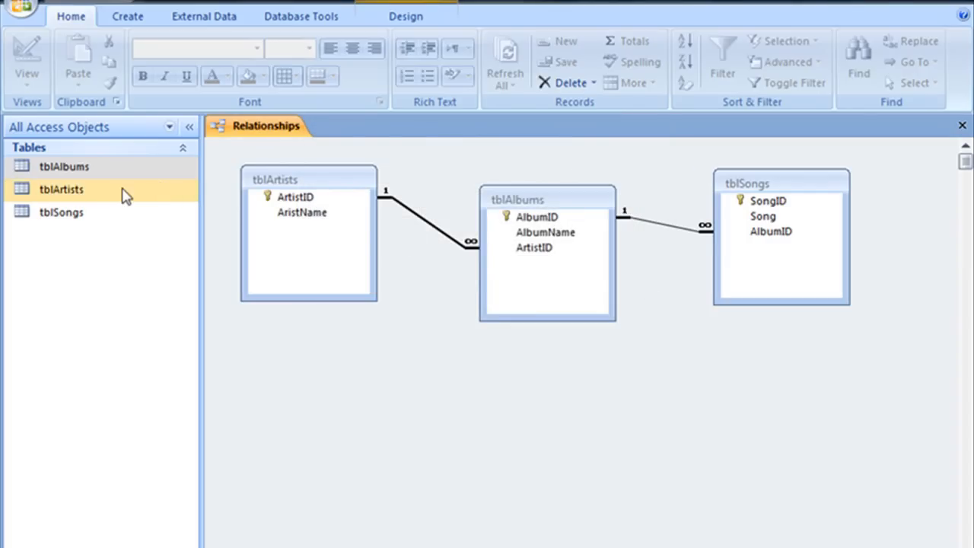
Set Stephen Ashbrook's ArtistID to 101 in tblArtists, then check tblAlbums for the cascaded IDs
{"action": "double_click", "coordinate": [61, 189]}
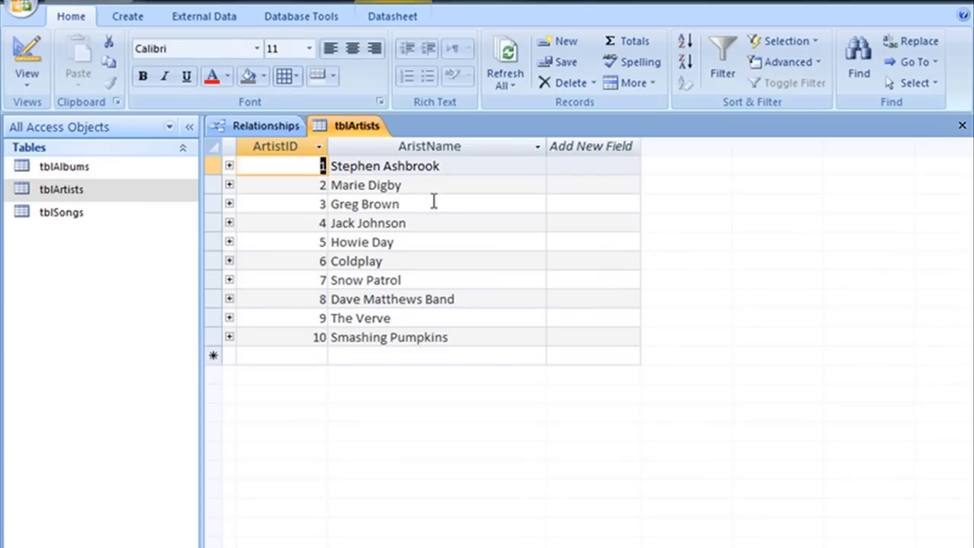
{"action": "type", "text": "101"}
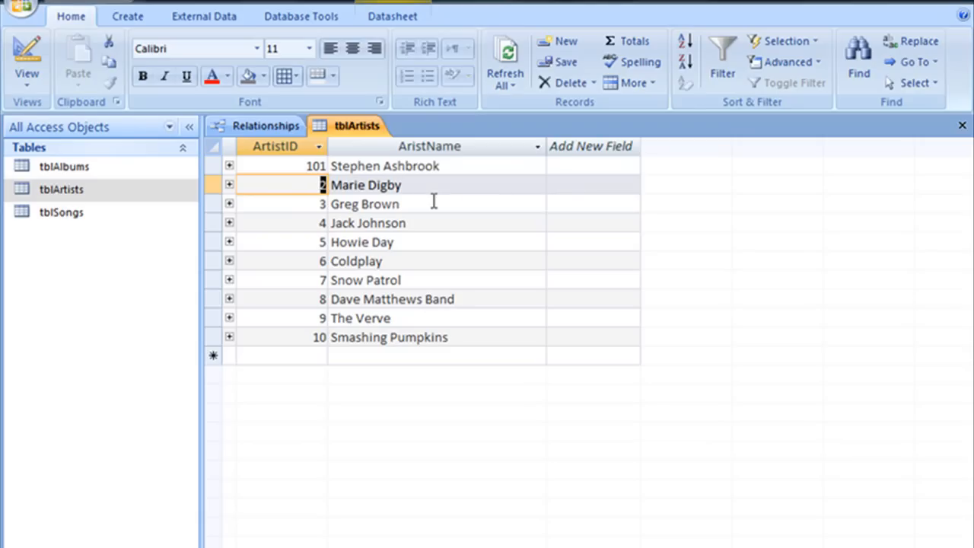
{"action": "double_click", "coordinate": [64, 166]}
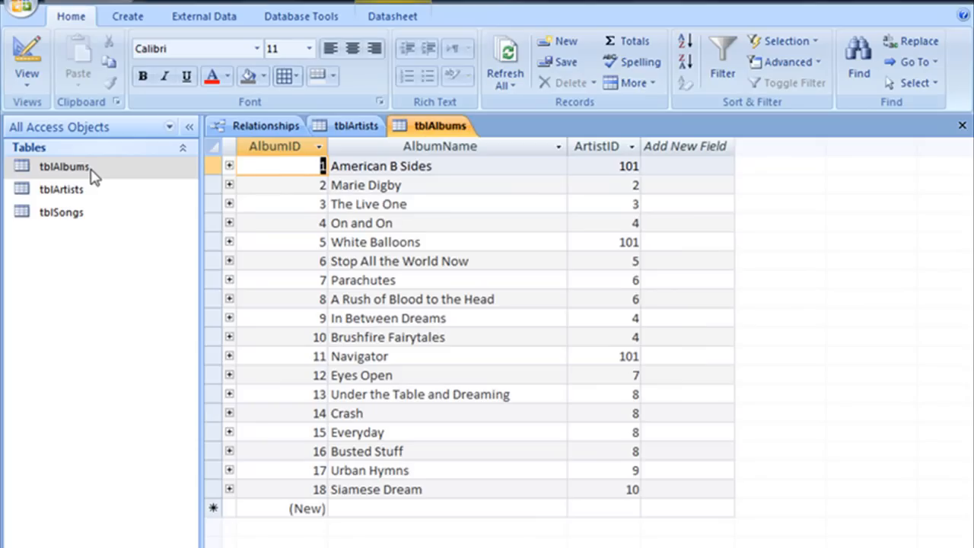
{"action": "left_click", "coordinate": [624, 242]}
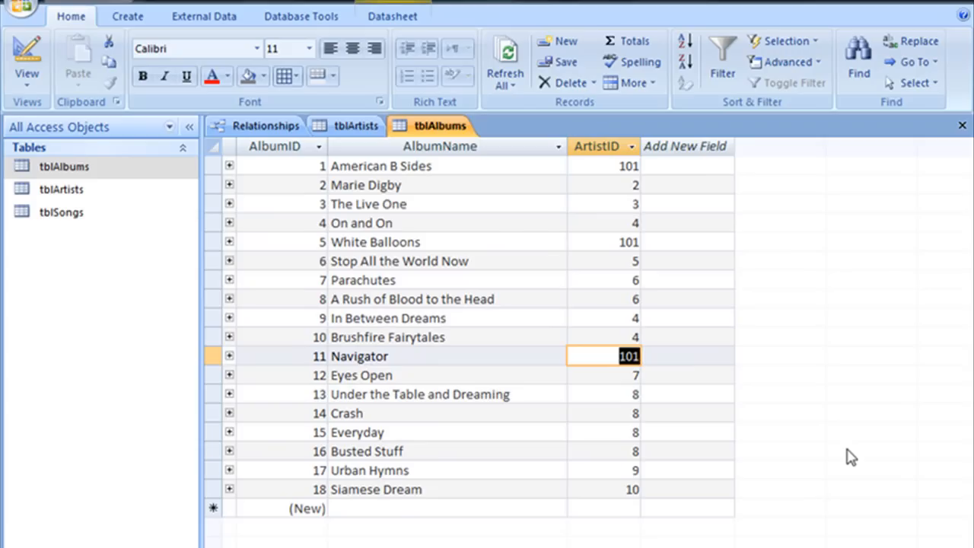
{"action": "mouse_move", "coordinate": [839, 443]}
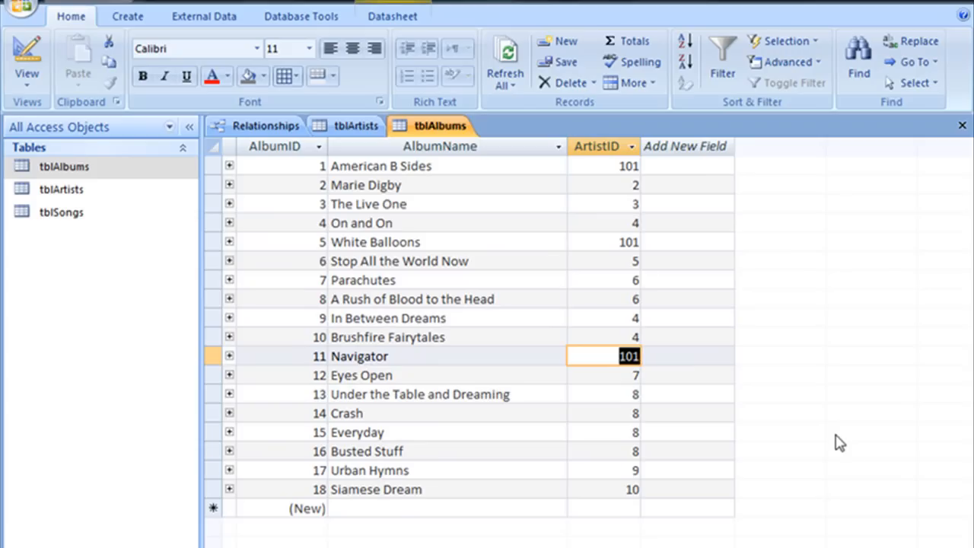